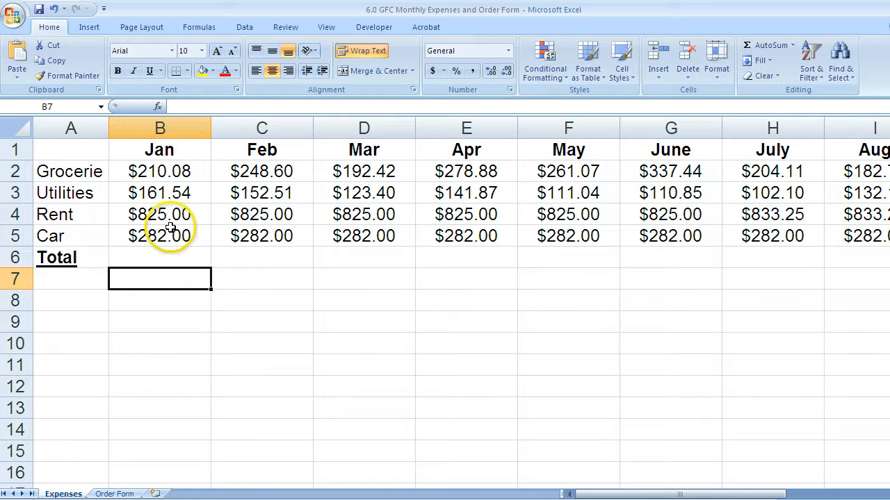
mouse_move(246, 328)
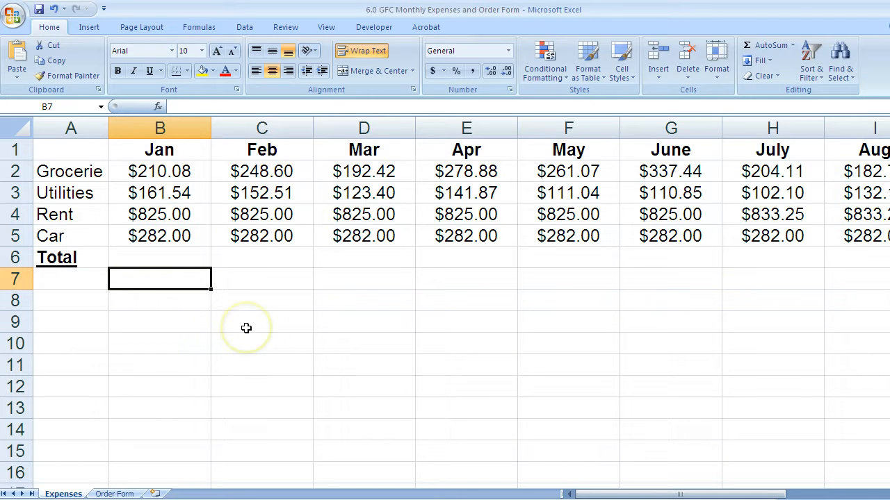
mouse_move(246, 328)
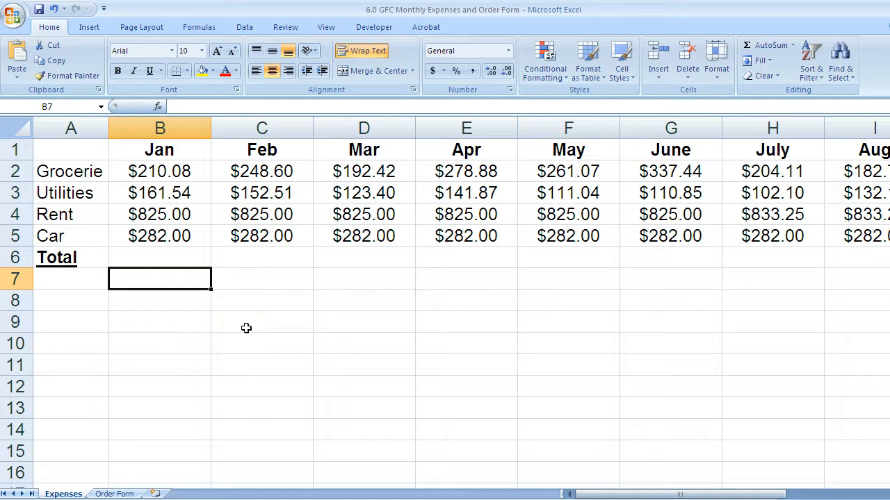
Step: Build =B2+B3+B4+B5 in B7 by picking the January Groceries, Utilities, Rent and Car cells
text(=)
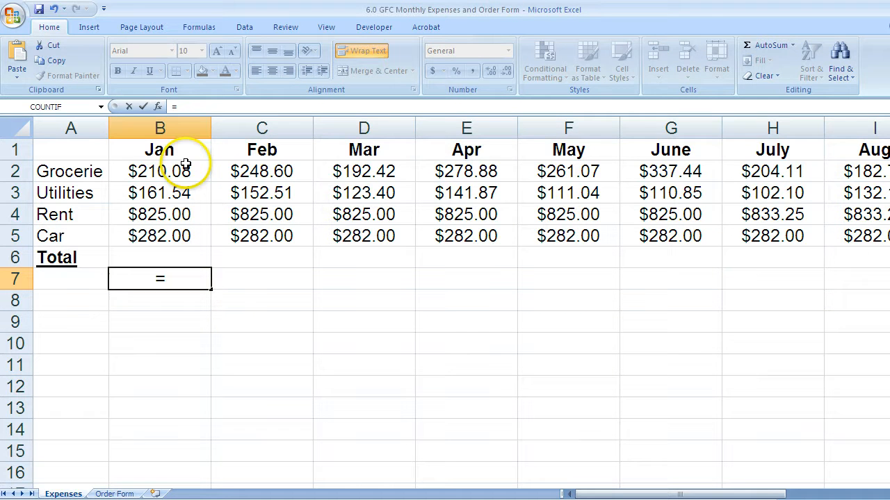
click(159, 171)
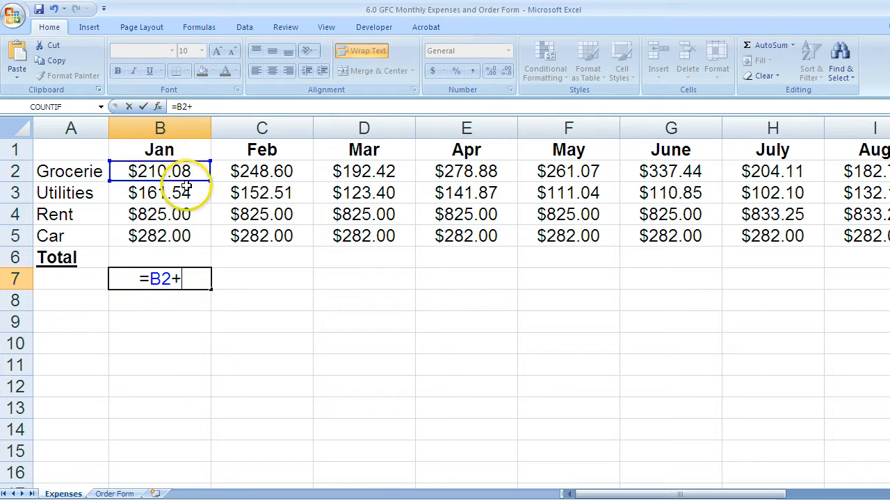
click(159, 192)
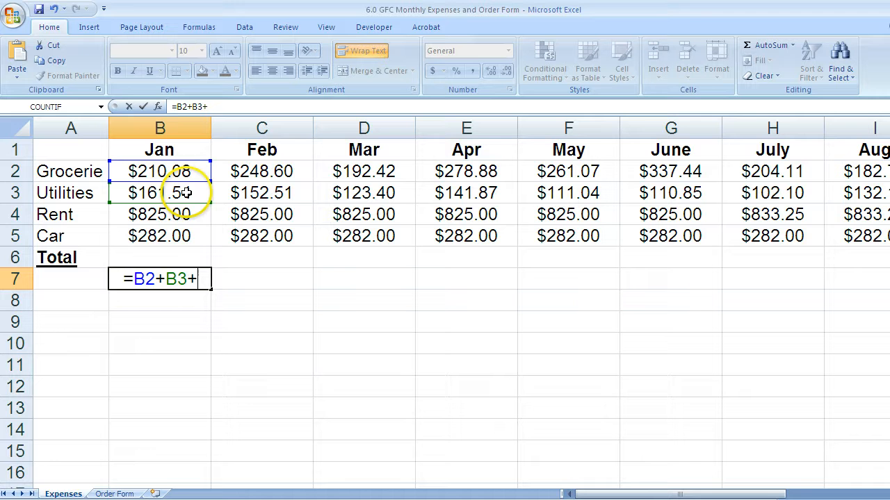
click(159, 214)
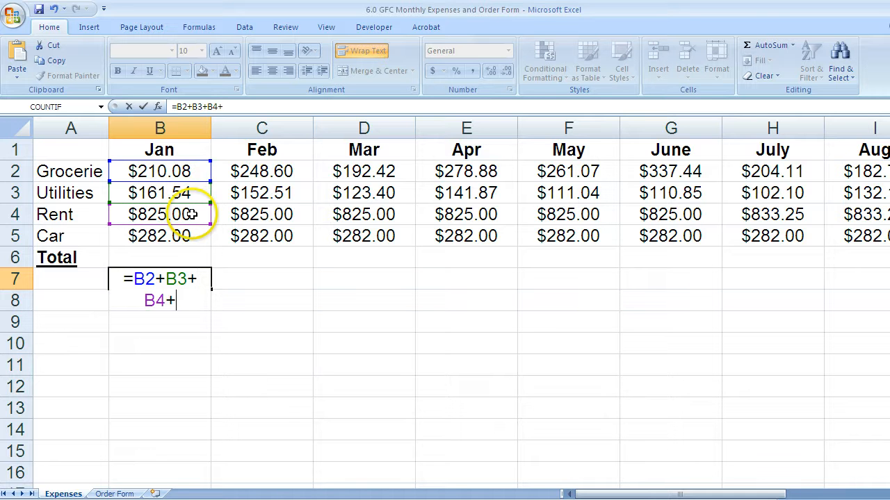
click(159, 236)
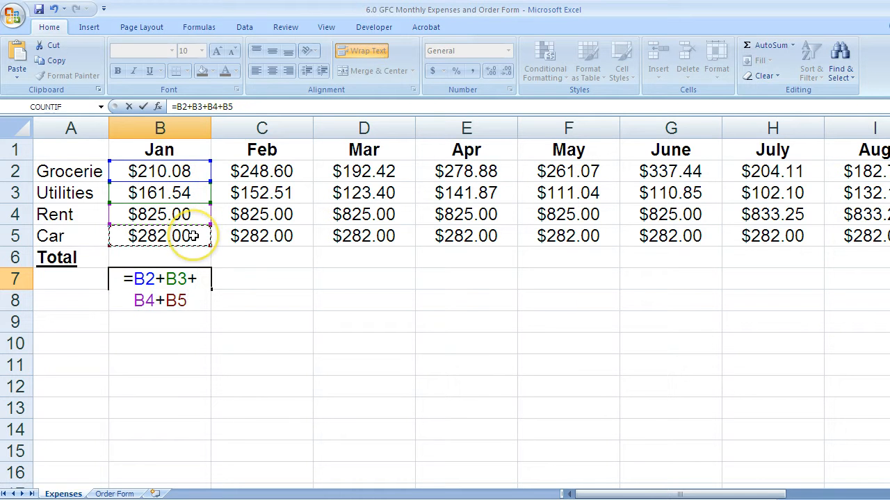
key(enter)
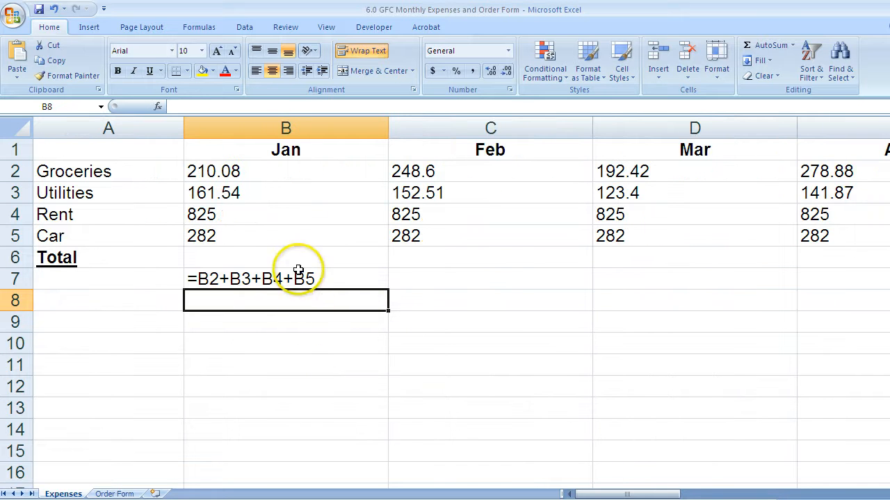
mouse_move(344, 367)
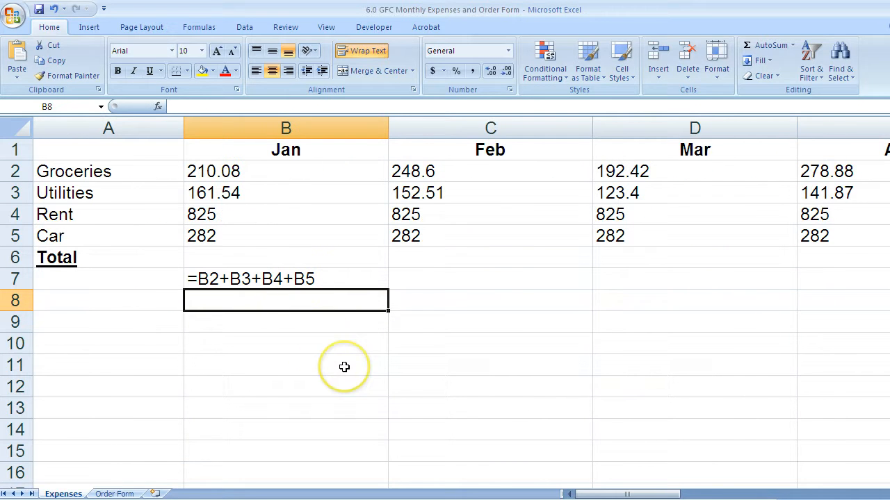
mouse_move(344, 367)
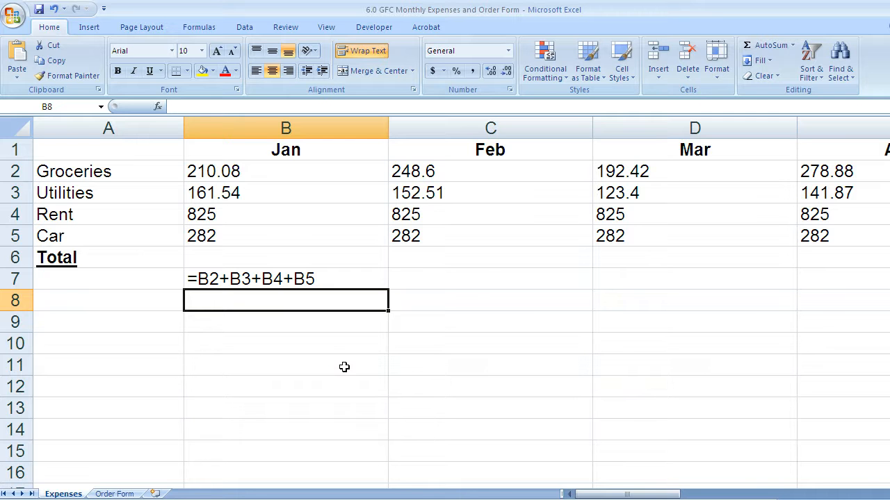
Step: Select cell C7 for the February total
click(490, 278)
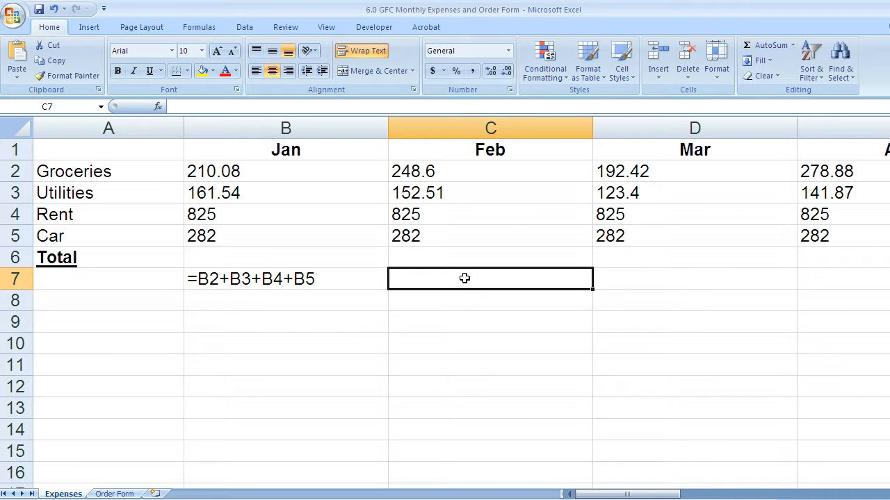
mouse_move(492, 340)
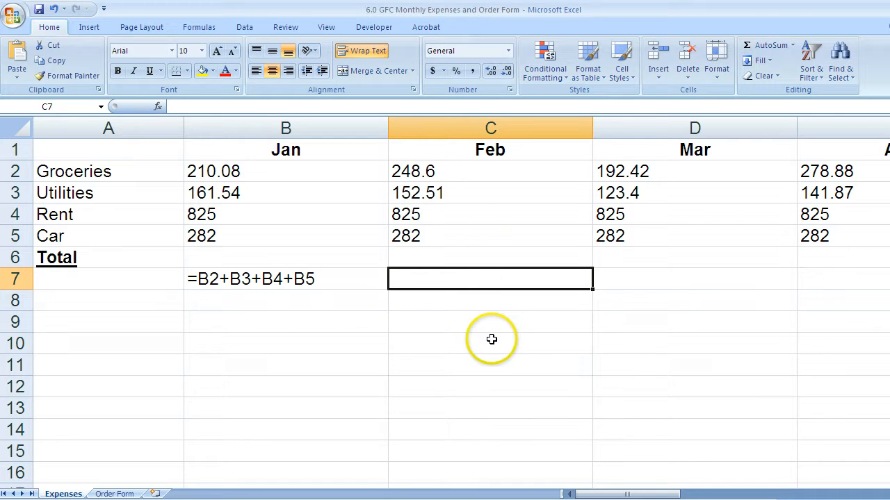
mouse_move(772, 44)
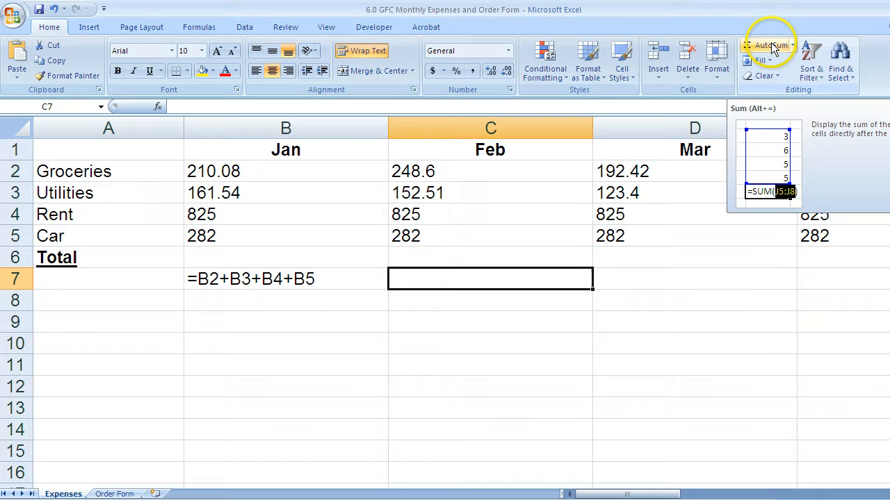
Step: Insert a SUM function into C7 from the AutoSum quick-calculation list
click(792, 45)
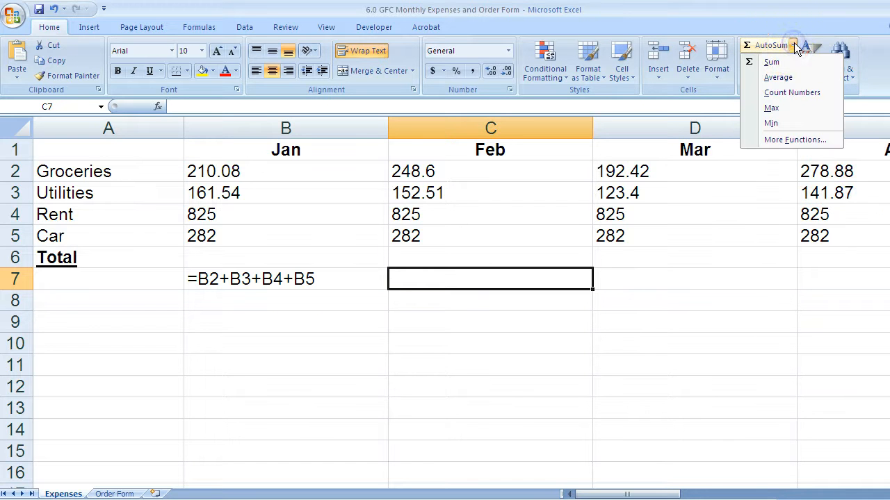
click(771, 62)
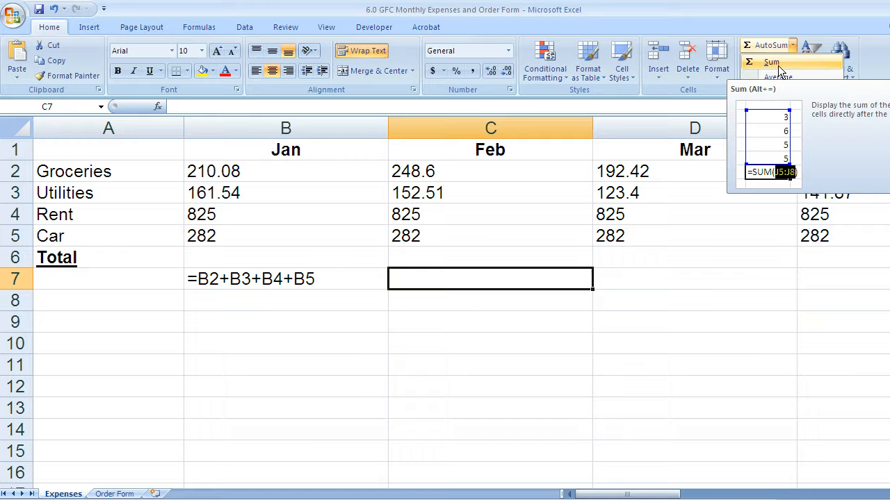
click(792, 45)
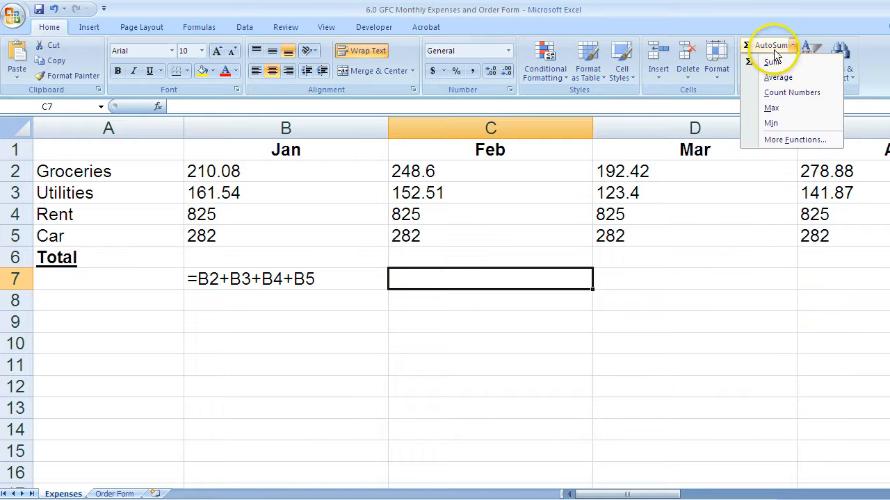
click(772, 61)
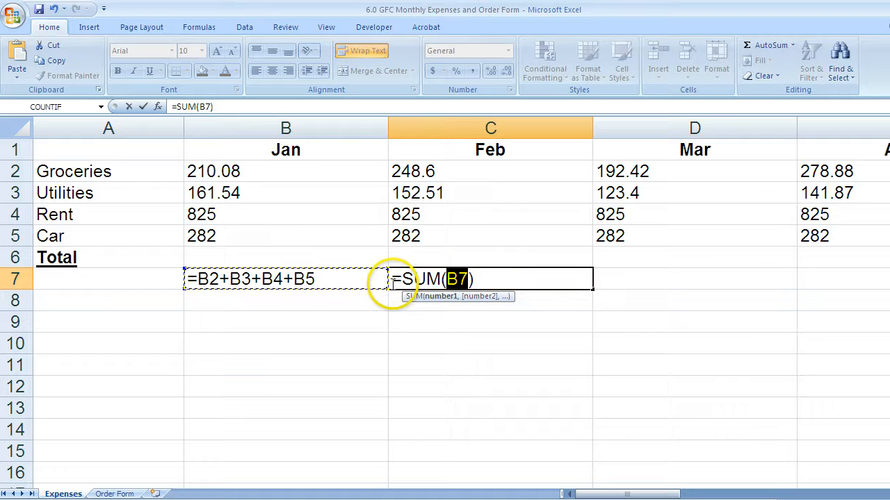
mouse_move(485, 172)
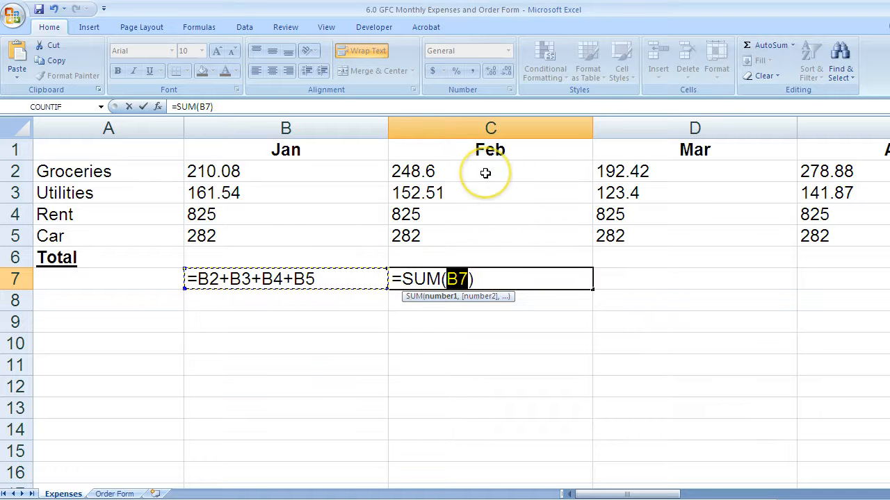
Step: Set the SUM range from February Groceries down to February Car, giving =SUM(C2:C5)
click(485, 173)
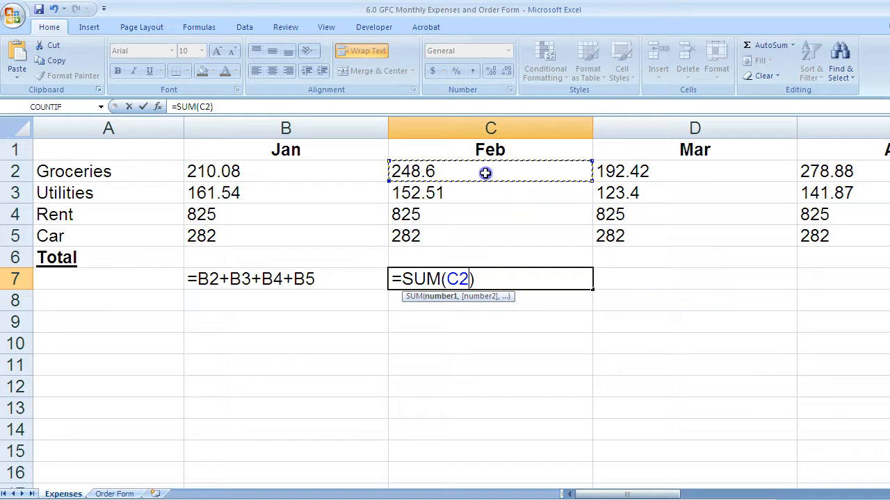
drag(484, 172, 481, 236)
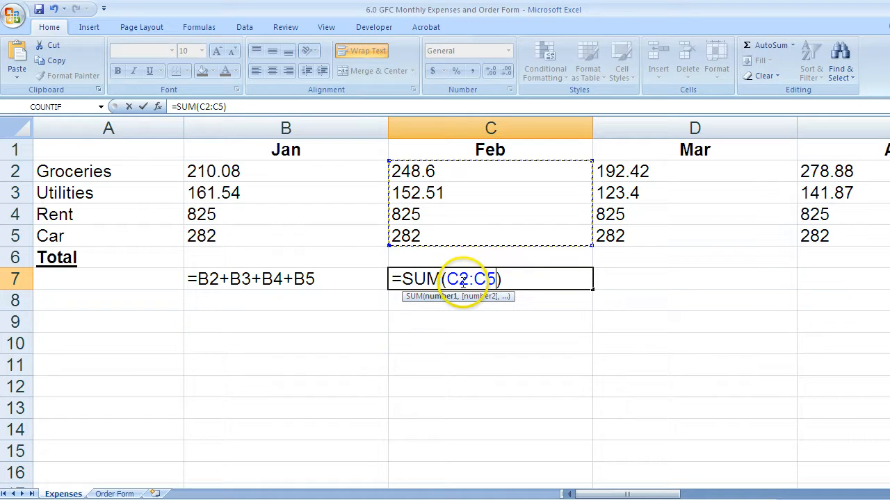
mouse_move(401, 292)
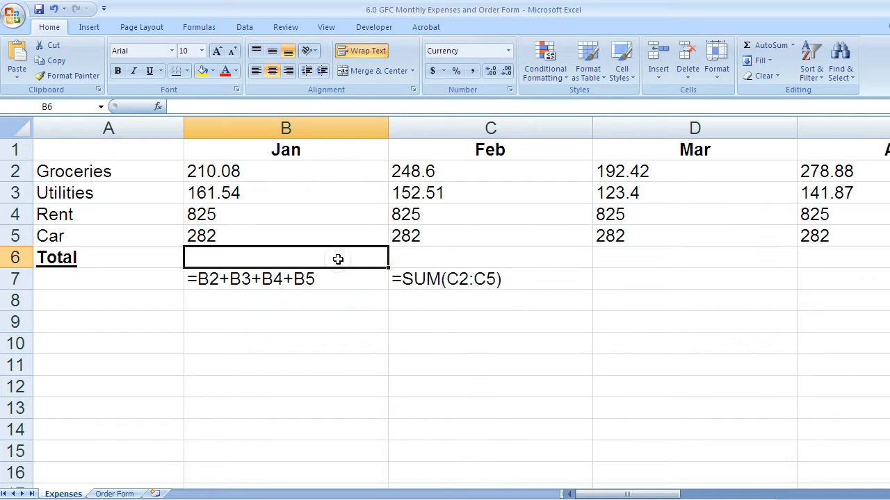
Step: Enter the 'Formula' label above the January total and deselect the labelled cells
text(Formula)
click(490, 257)
text(Function)
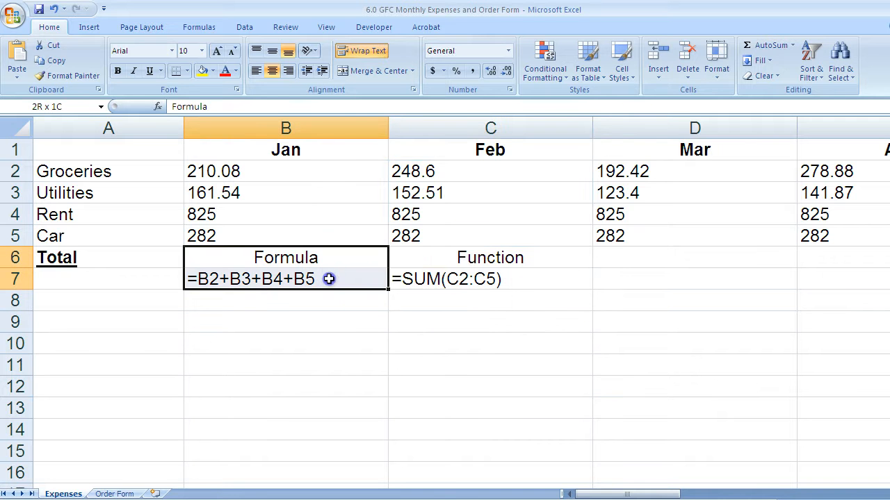
click(489, 342)
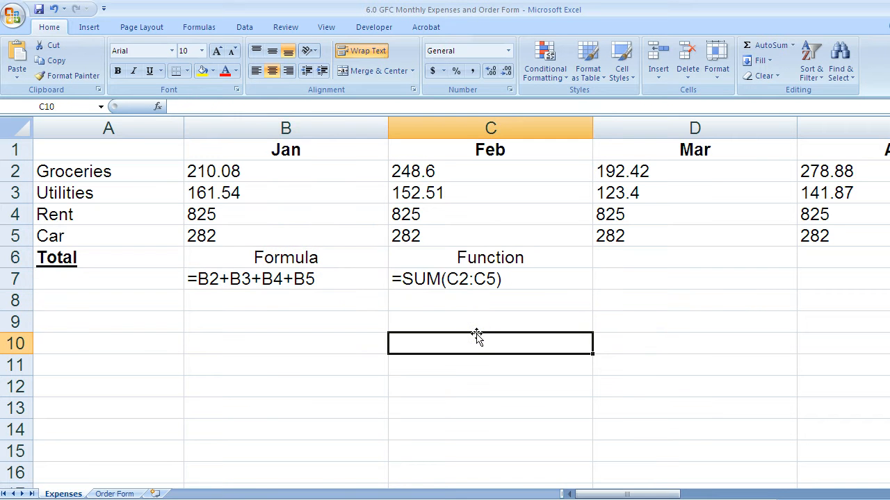